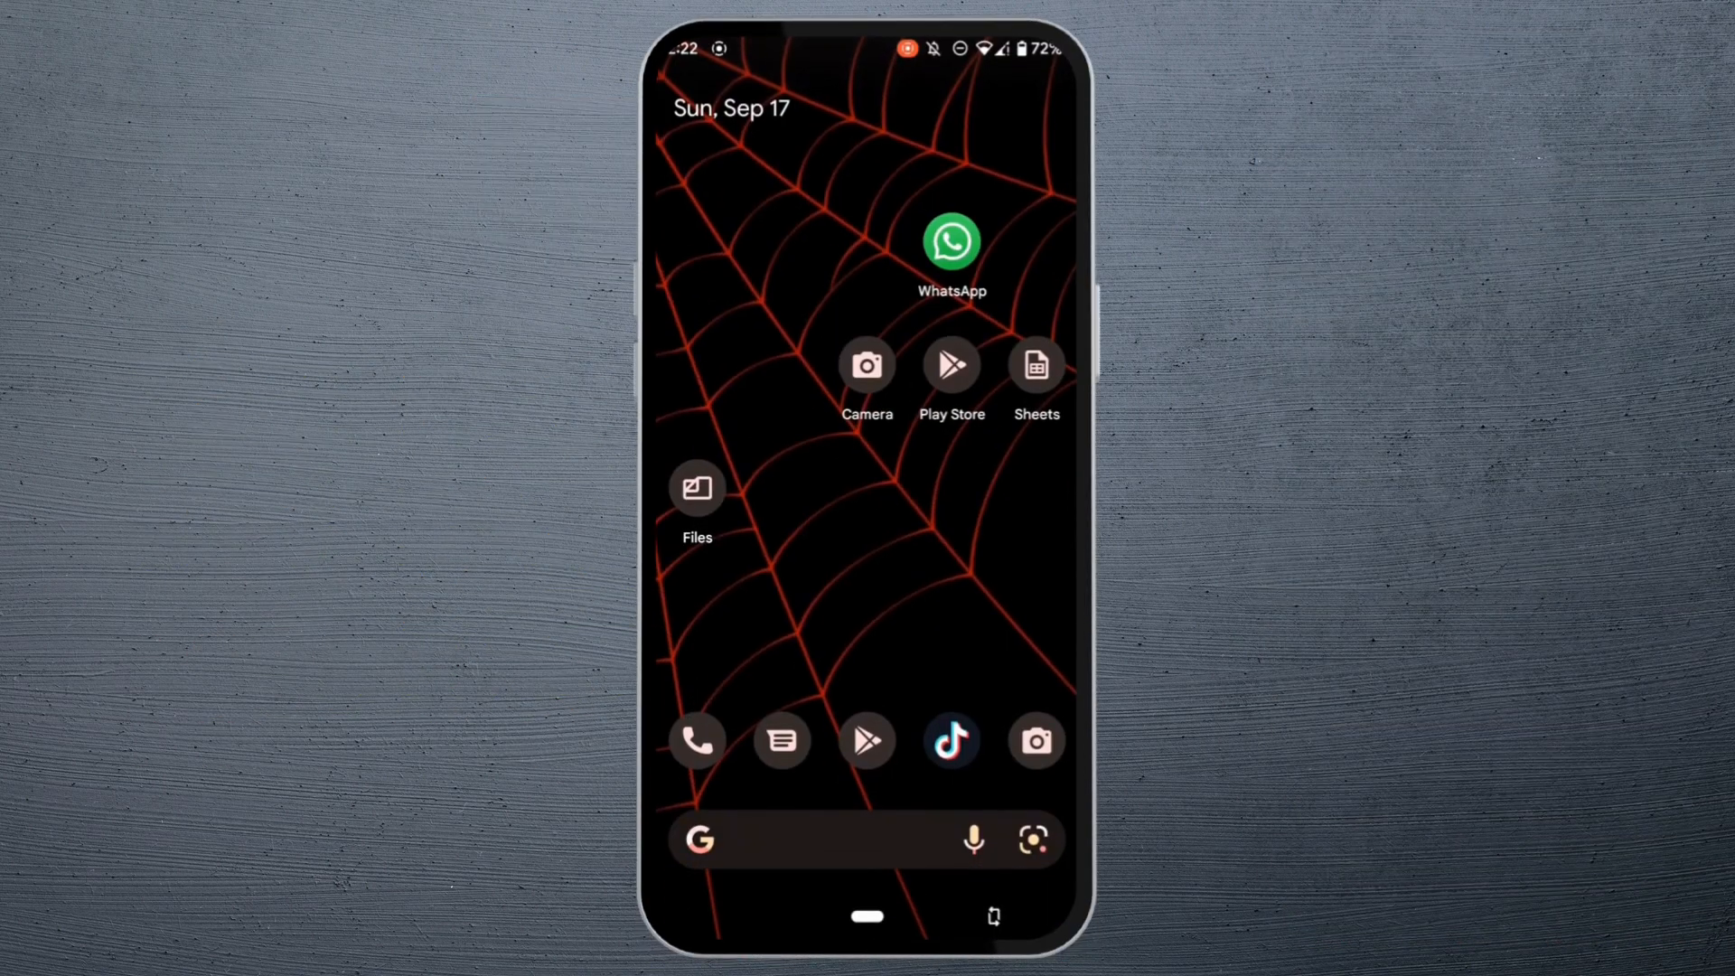
# Step: Swipe up on the home screen to reveal the app drawer
pyautogui.scroll(3)
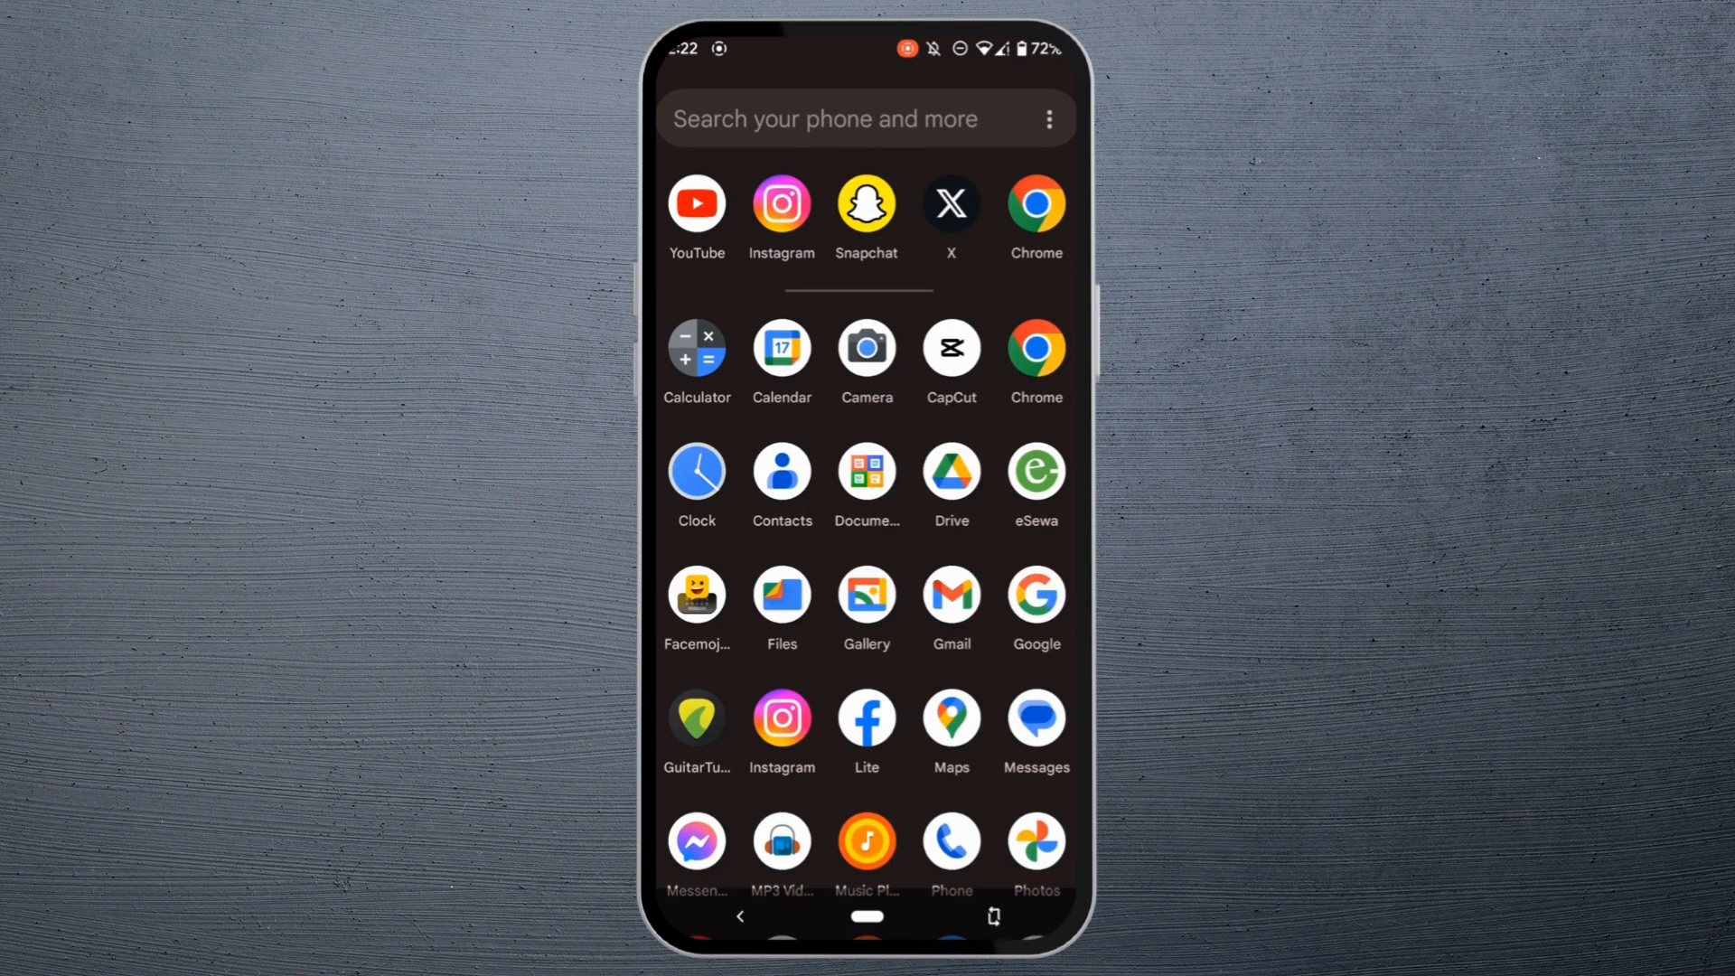
# Step: Launch X and reach Account information via the profile menu, Settings and Your account
pyautogui.click(949, 203)
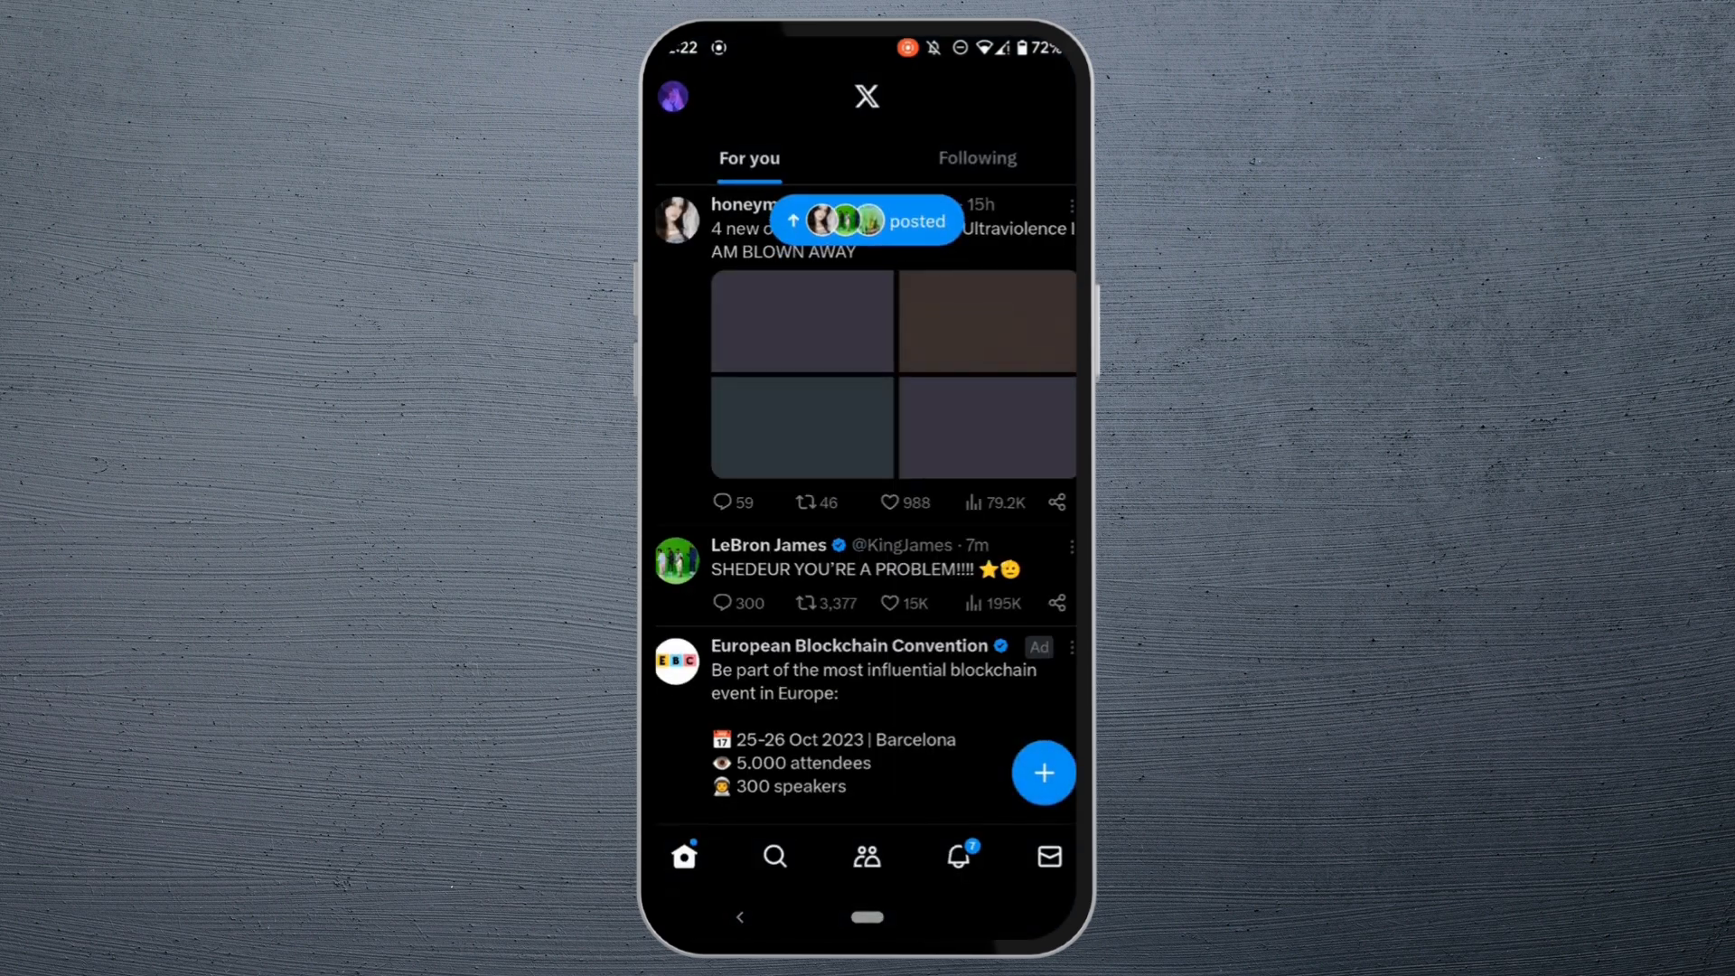
pyautogui.click(671, 96)
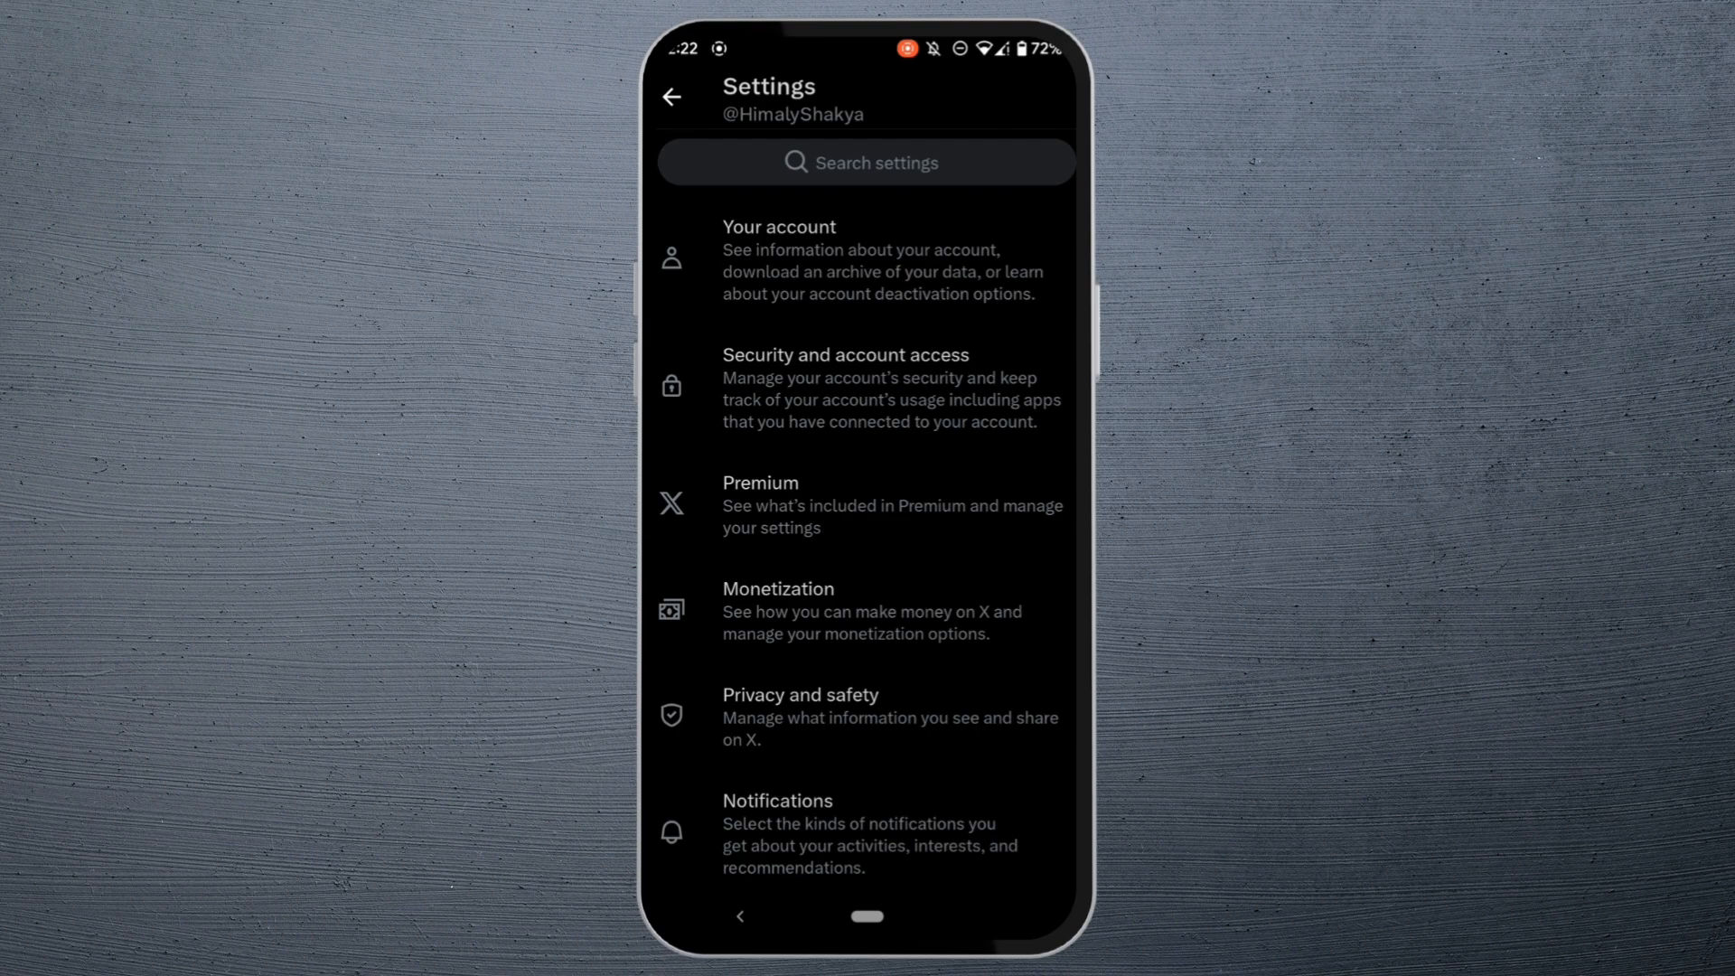
pyautogui.click(864, 259)
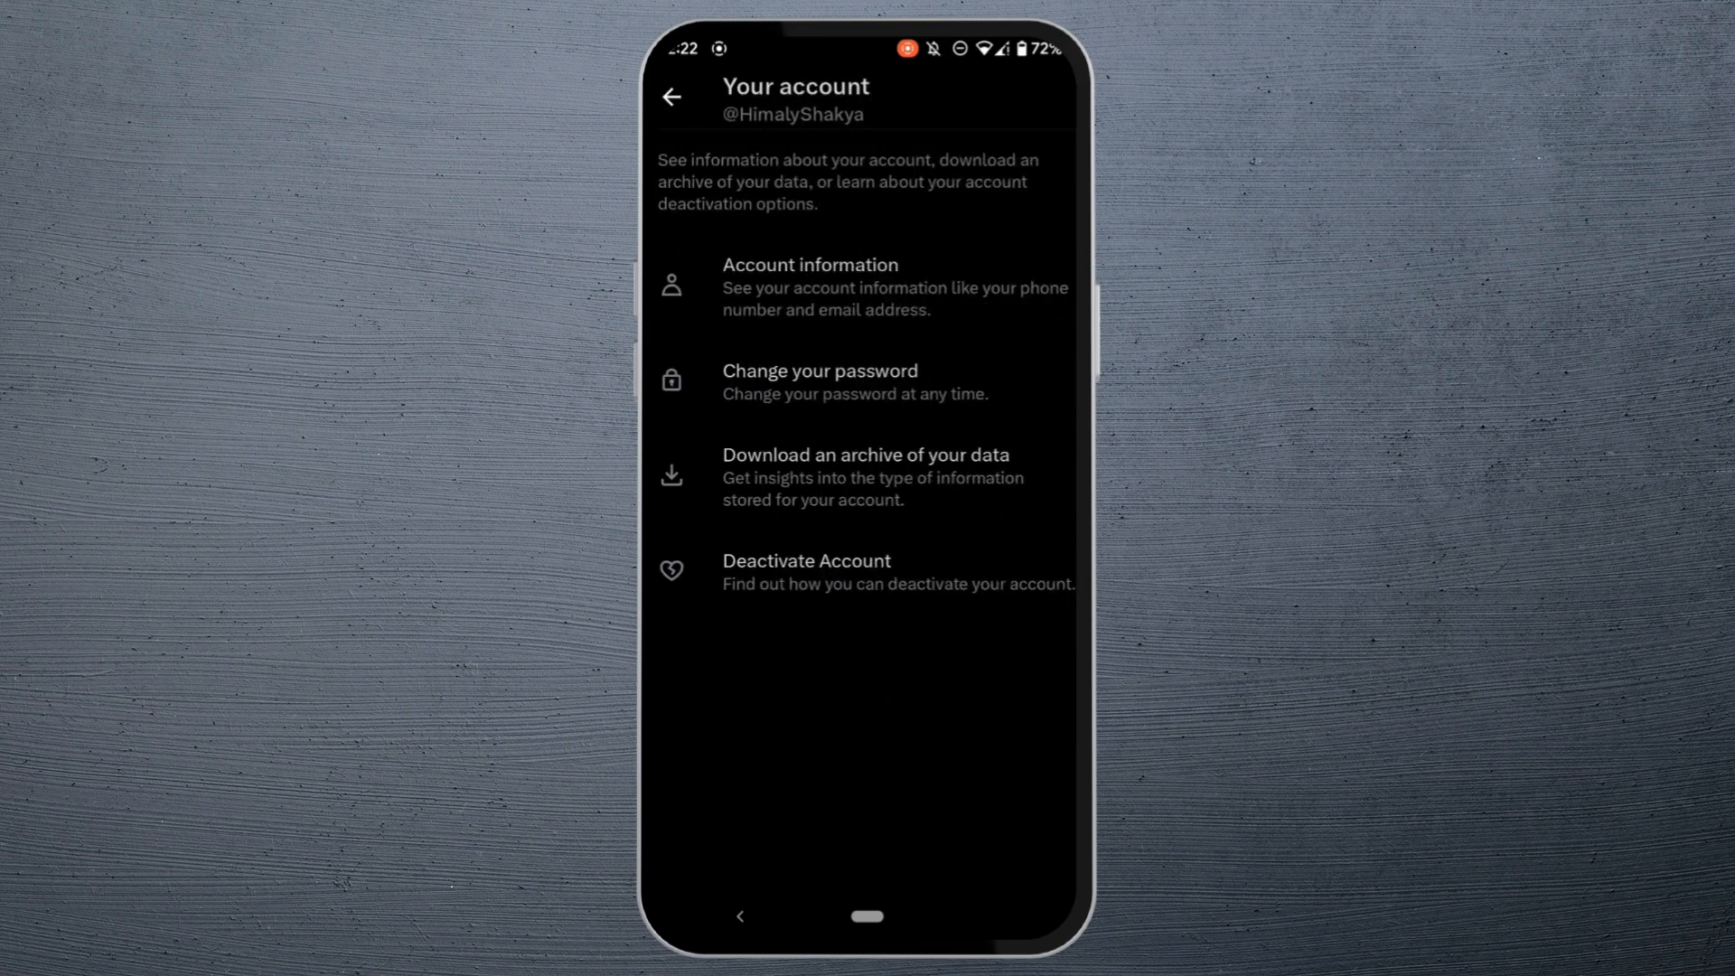
pyautogui.click(810, 264)
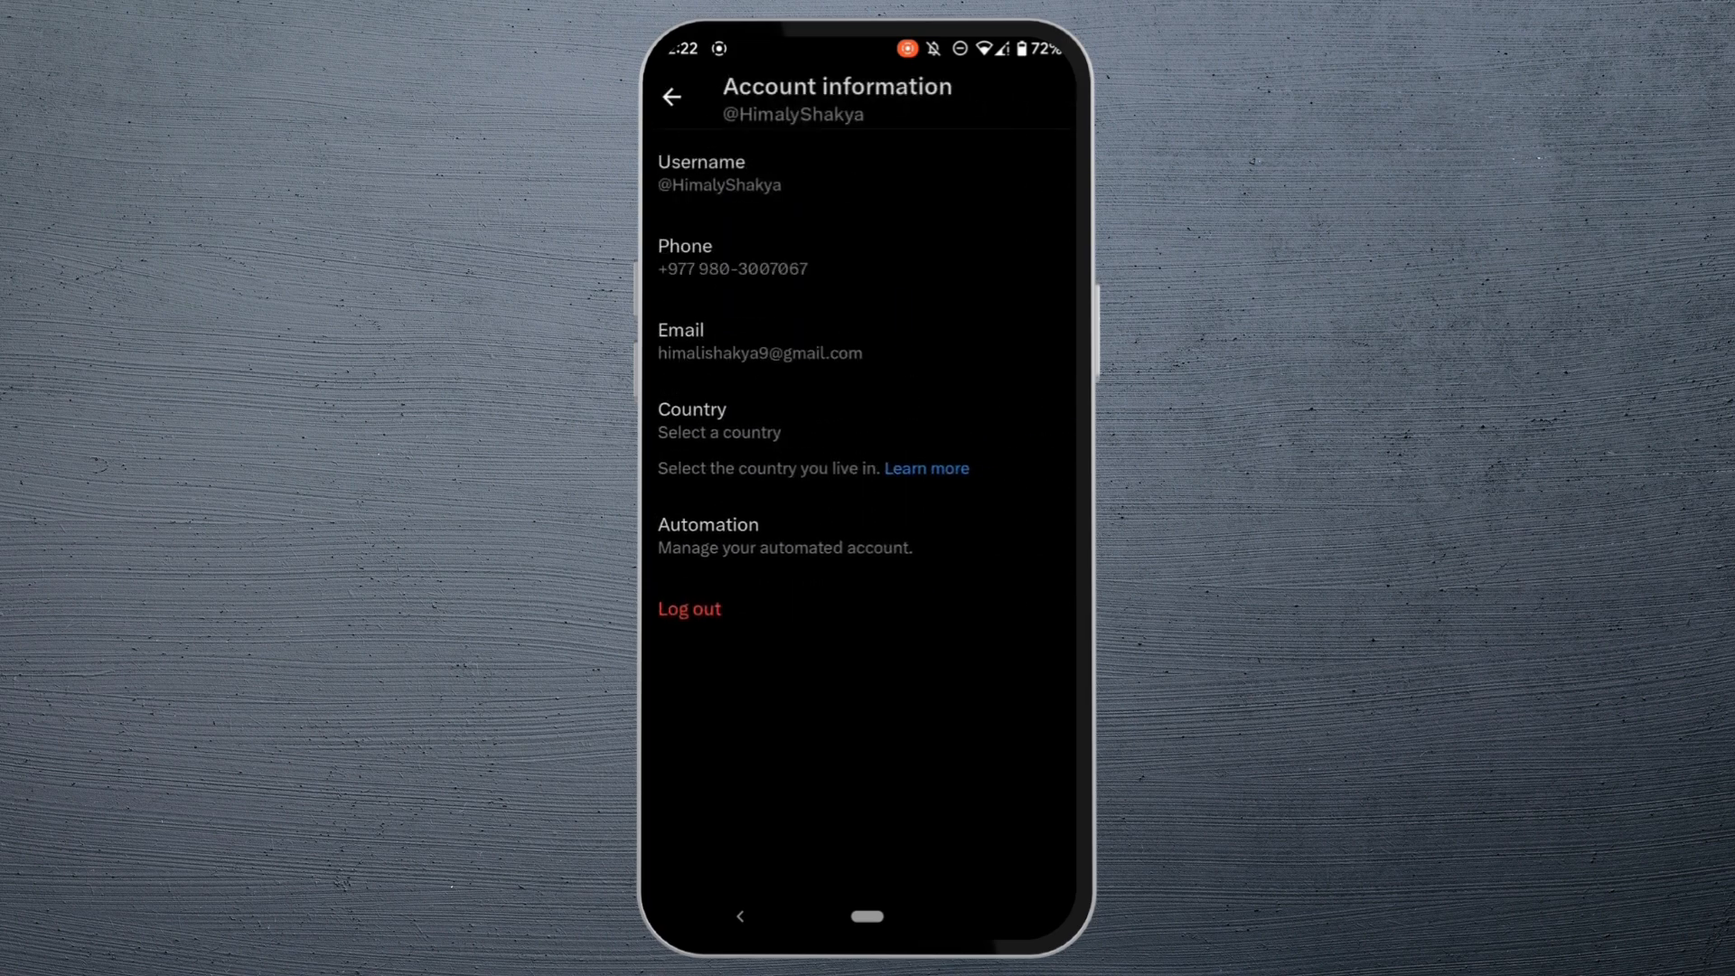
# Step: Log out of the X account and confirm, leaving the app on its loading screen
pyautogui.click(689, 609)
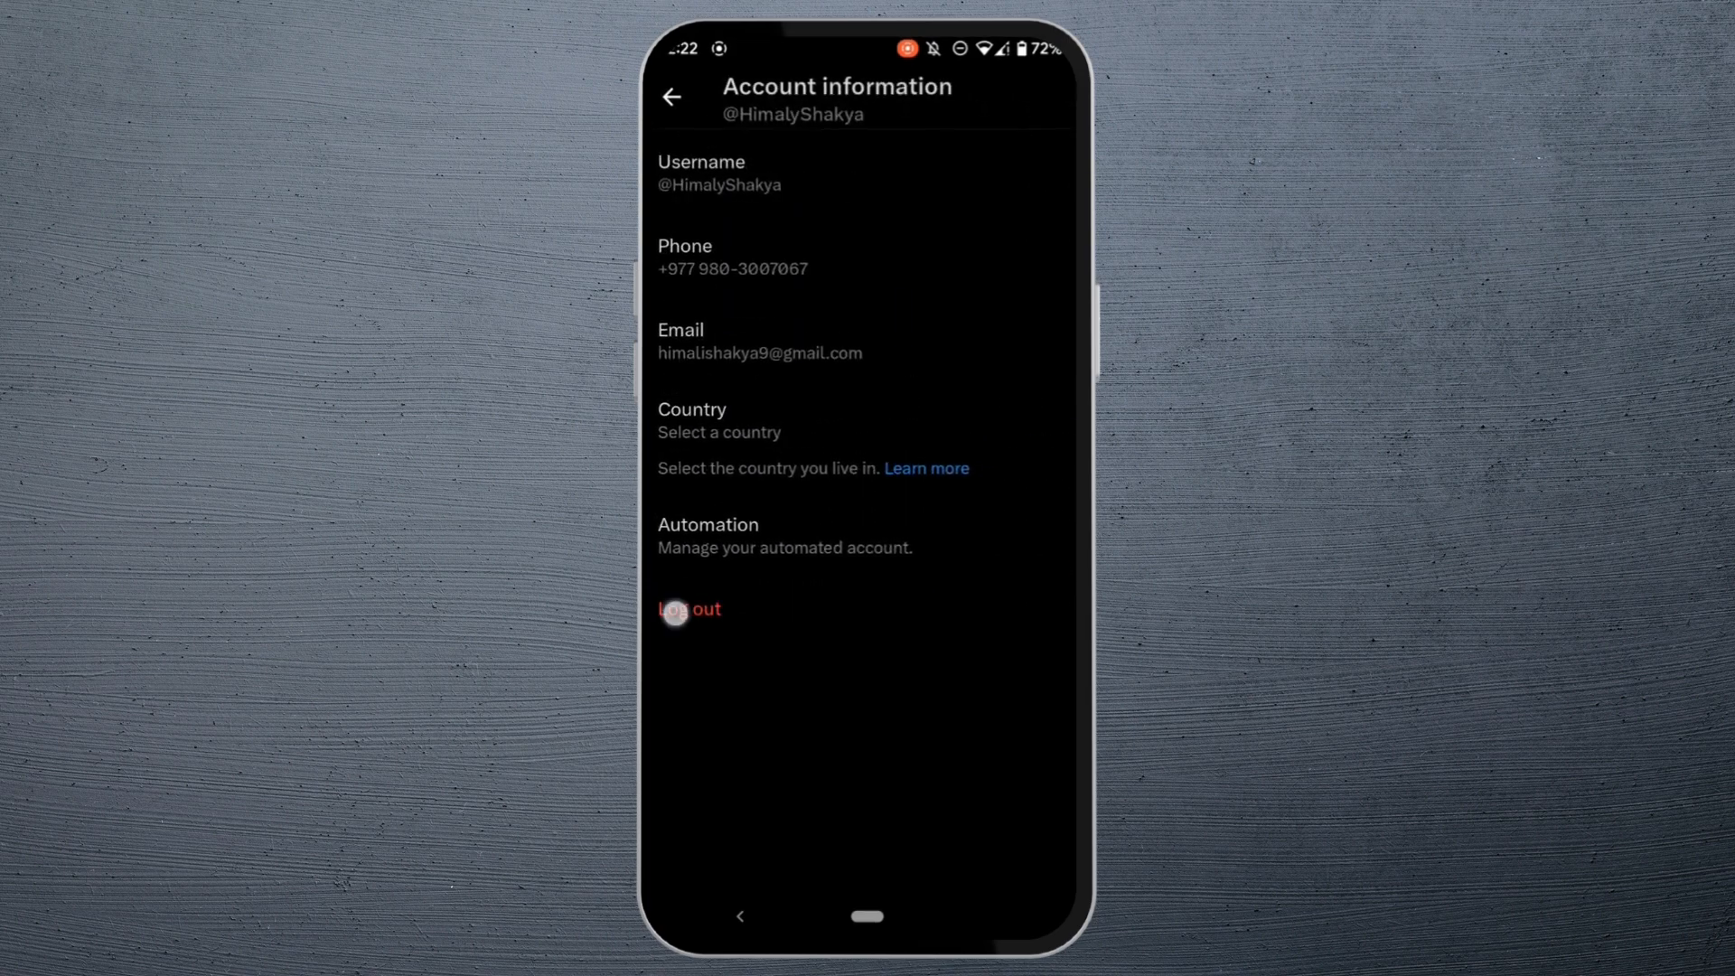
pyautogui.click(687, 609)
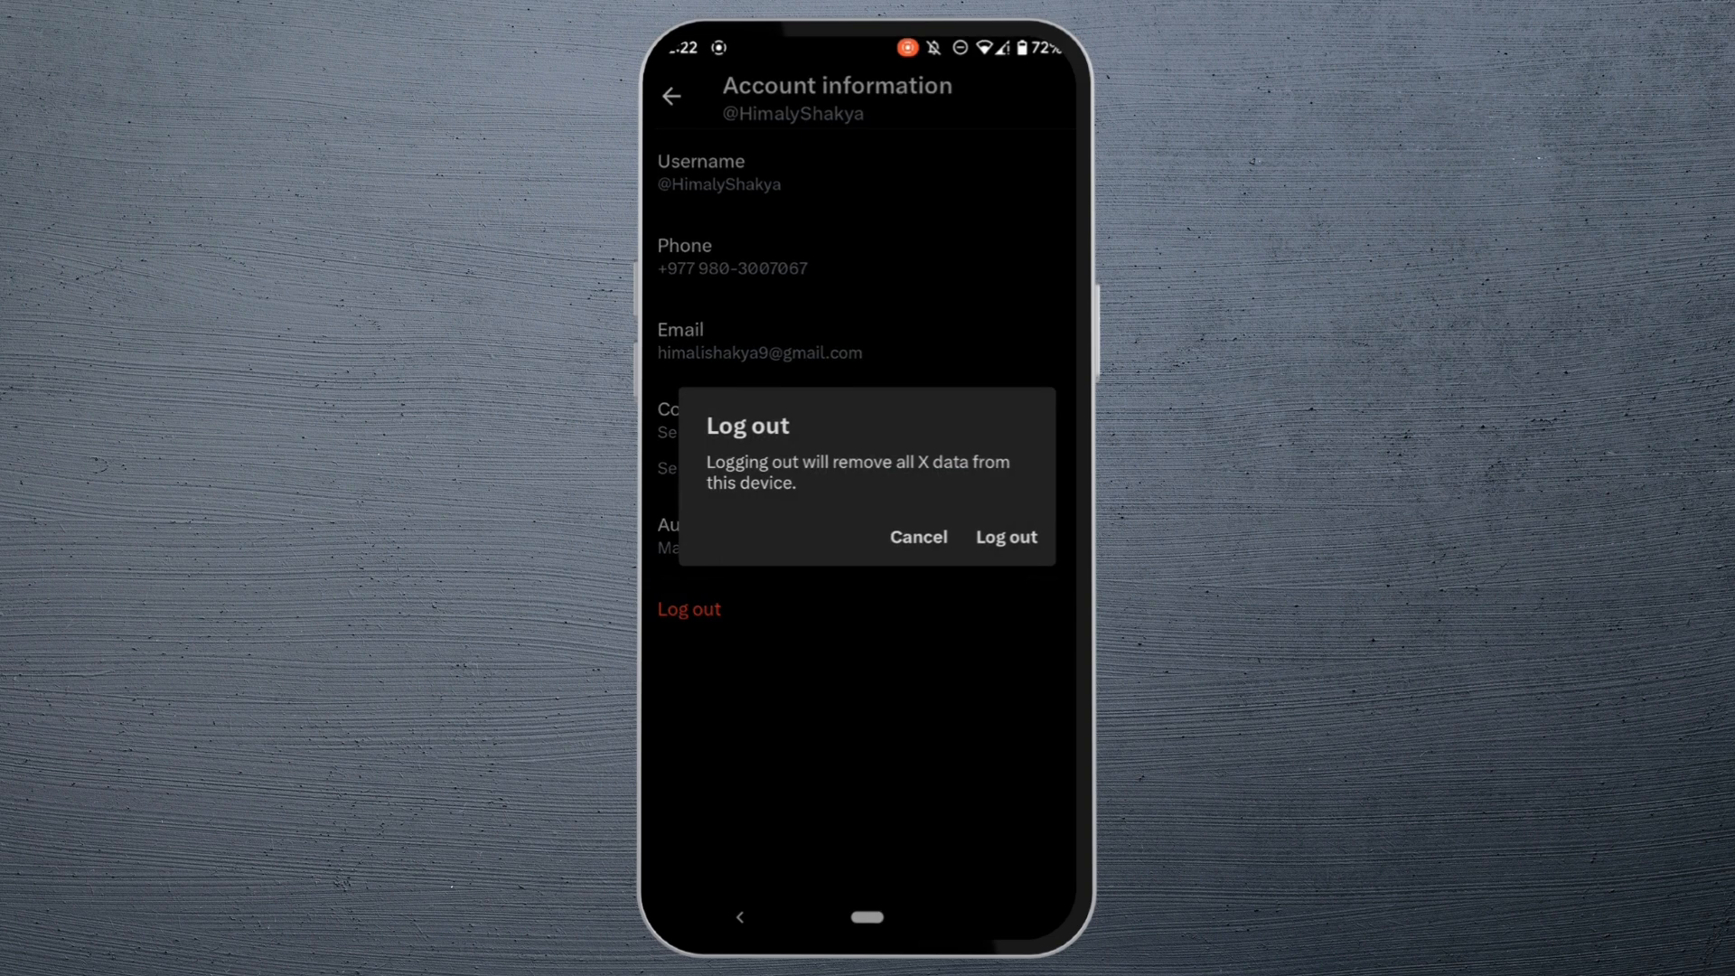
pyautogui.click(1005, 537)
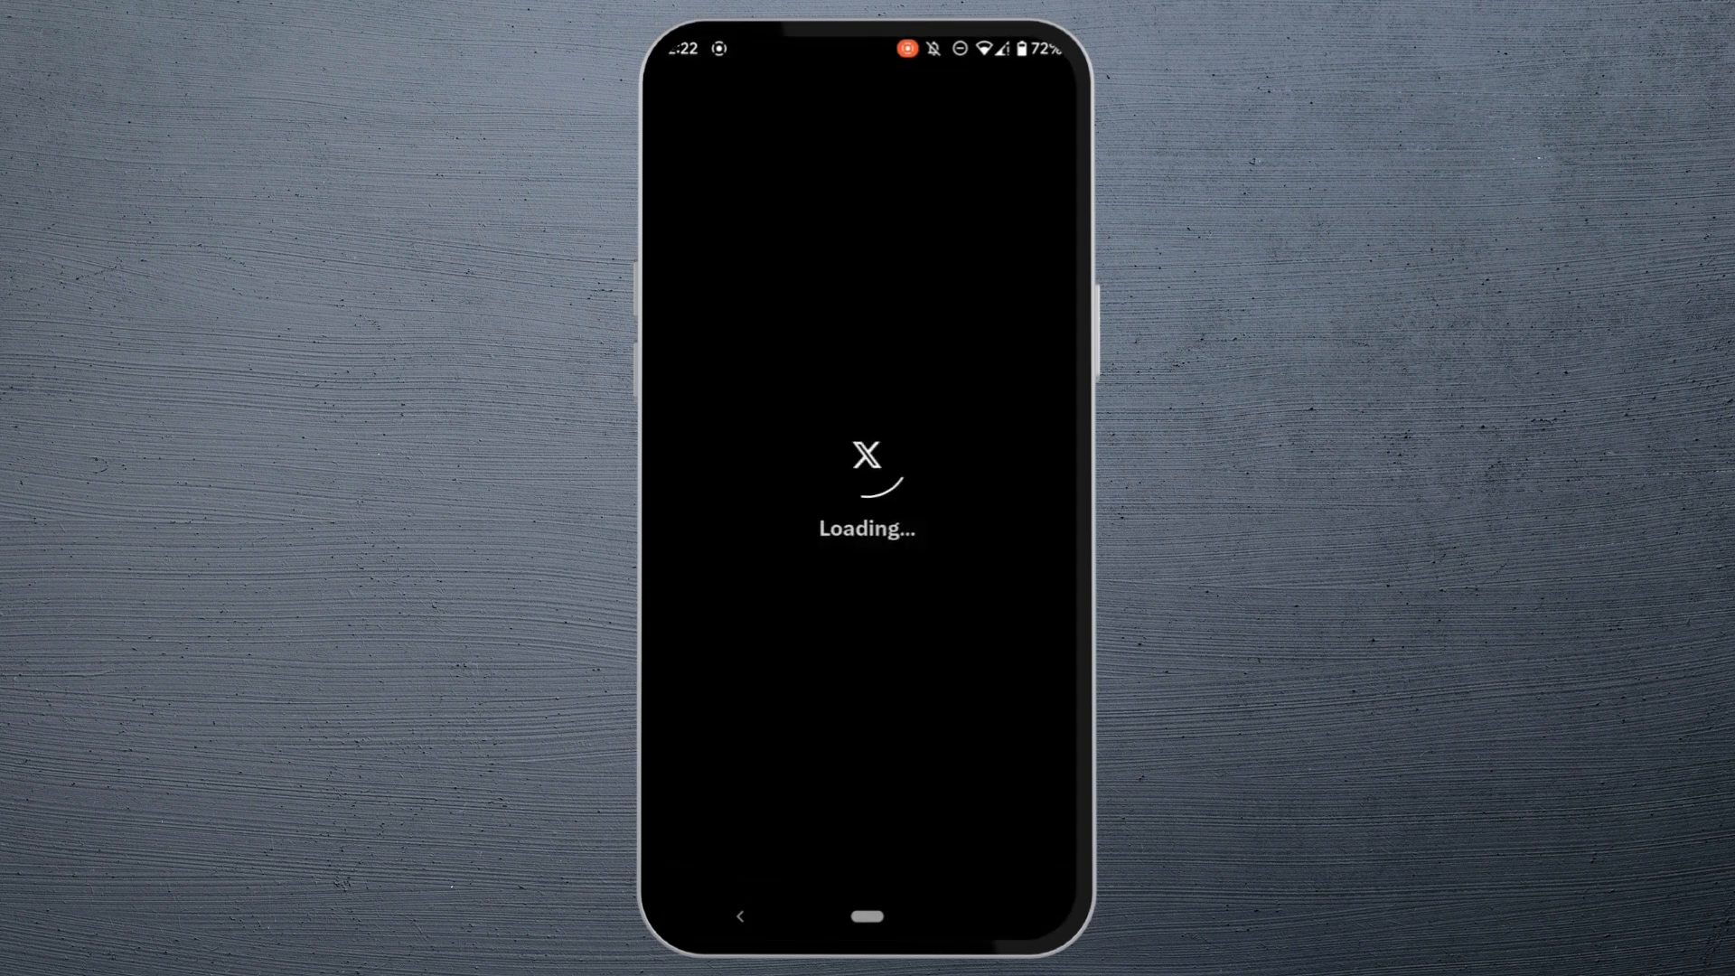